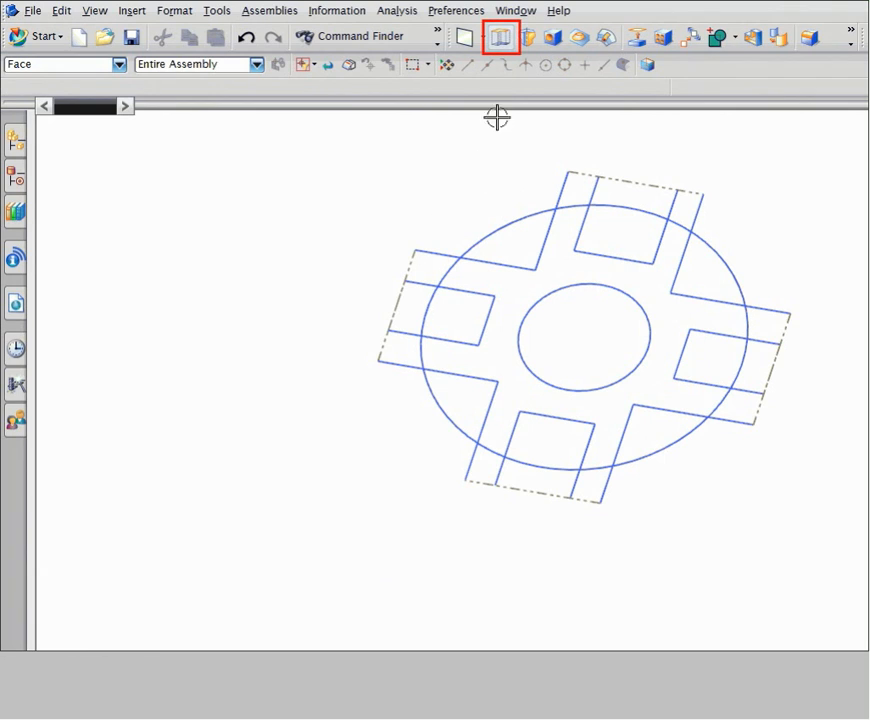
Step: Start the Extrude command on the cross-and-circles sketch
click(500, 36)
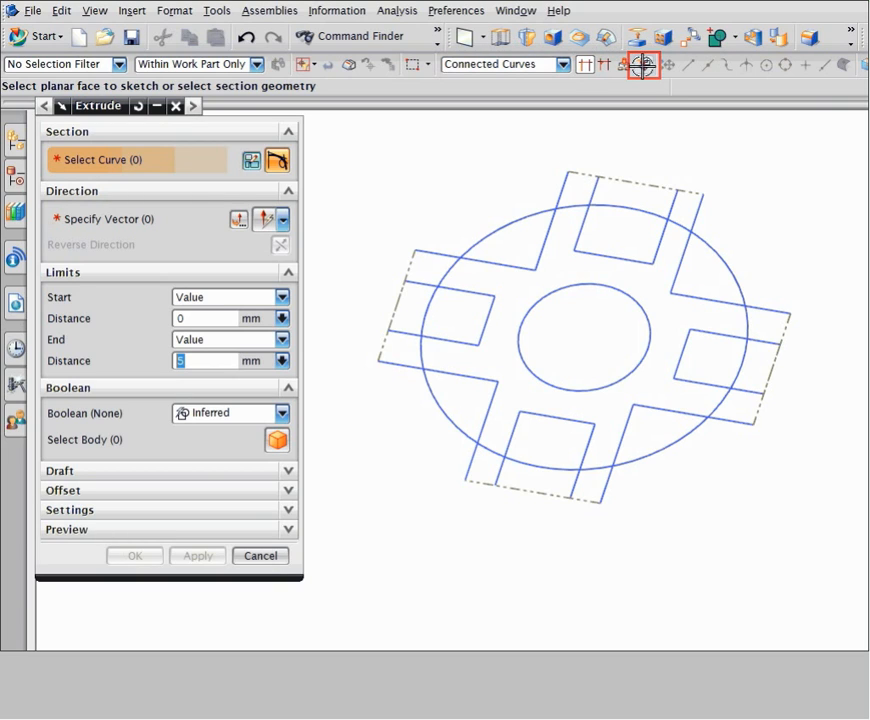
Step: With path-selection curve rule, chain the eight outer curves previewing a 5 mm notched disc
click(644, 64)
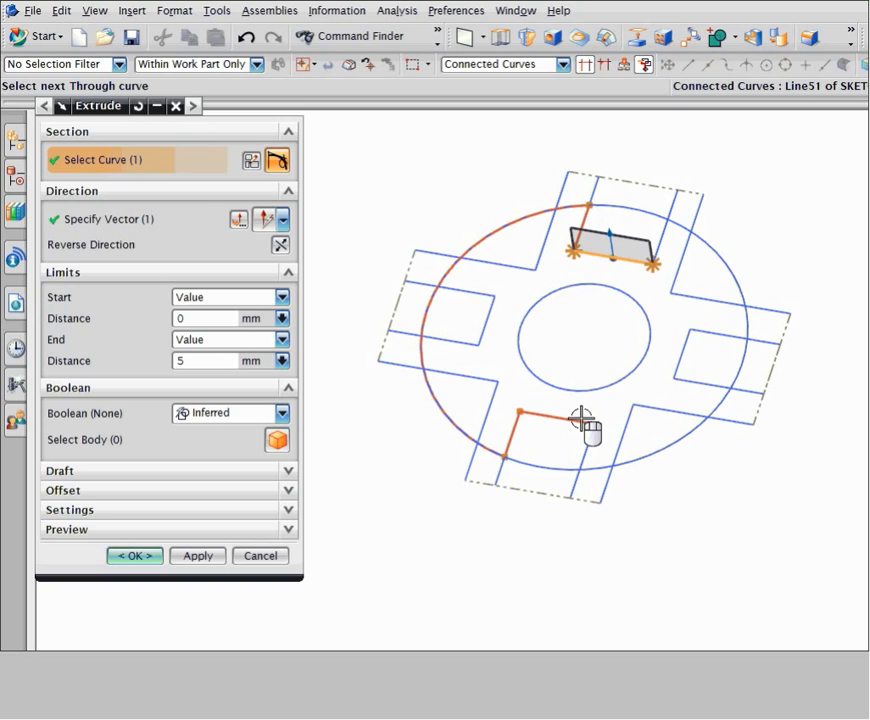
mouse_move(584, 418)
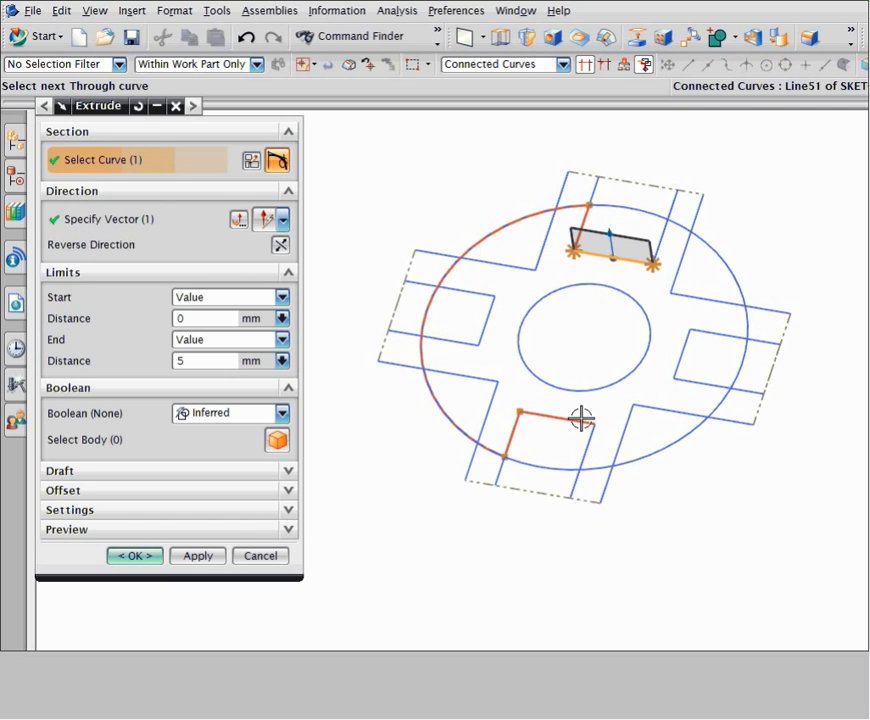
mouse_move(538, 418)
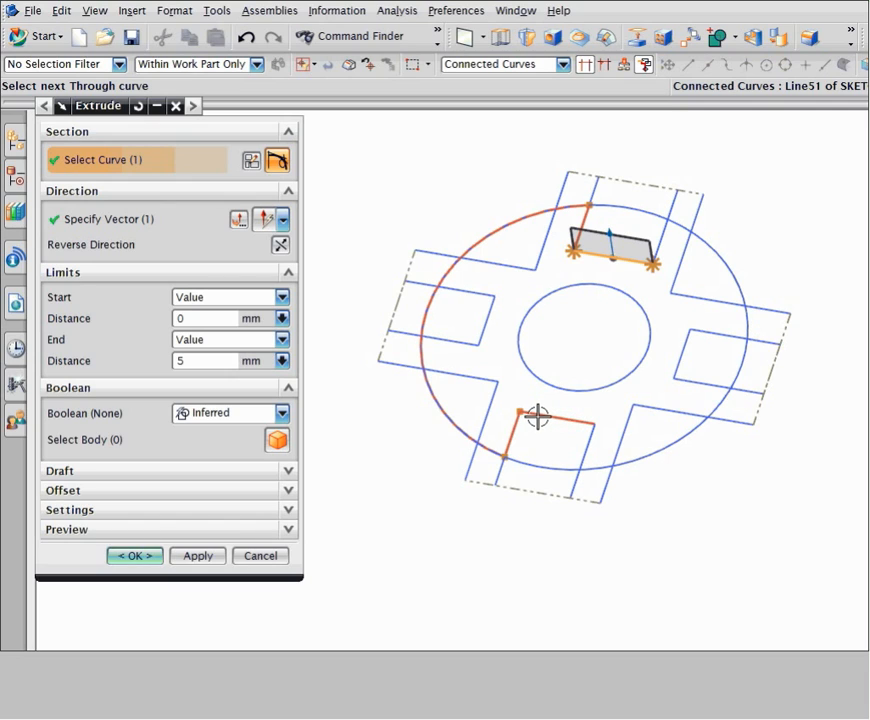
click(536, 418)
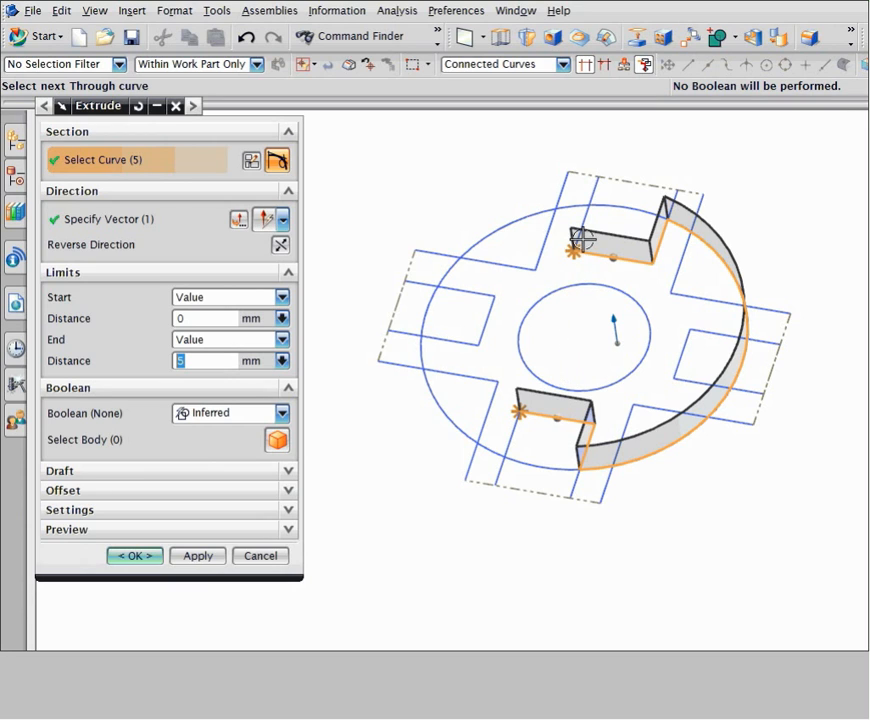
click(196, 556)
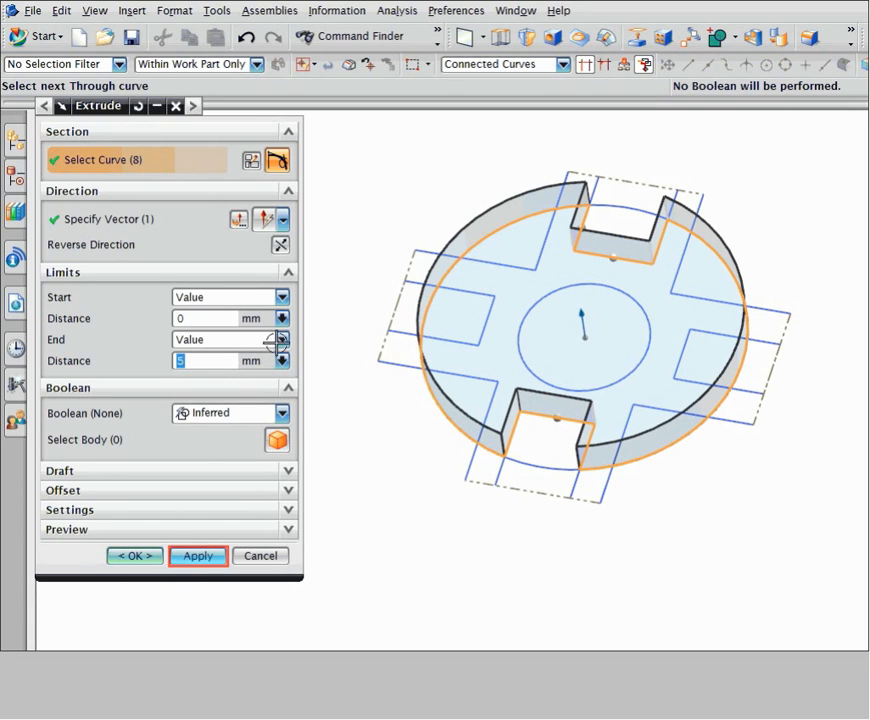
Step: Apply the notched disc extrusion, then undo it to leave an empty section over the sketch
click(198, 556)
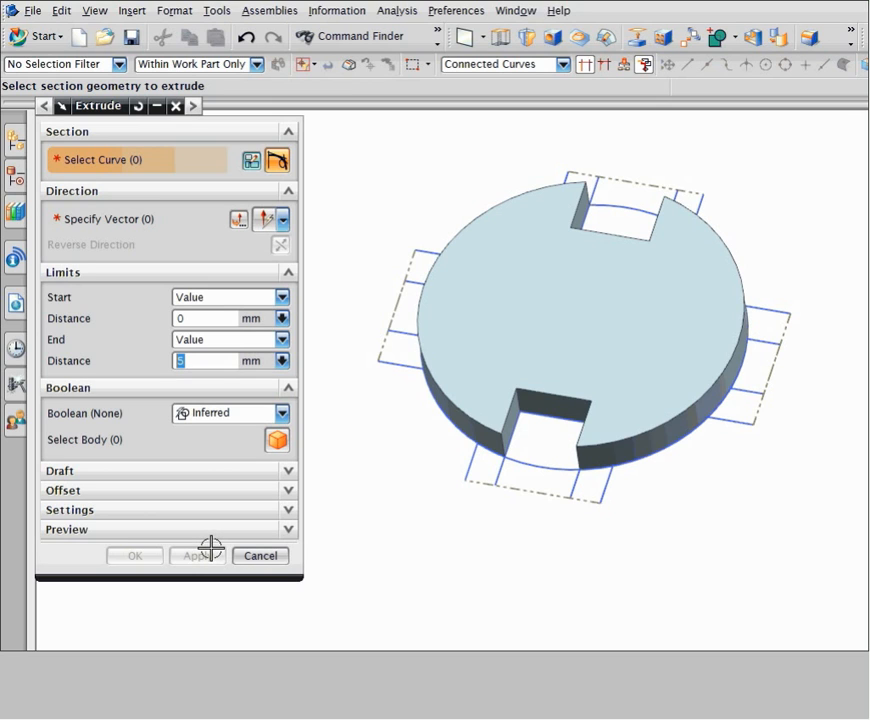
click(260, 556)
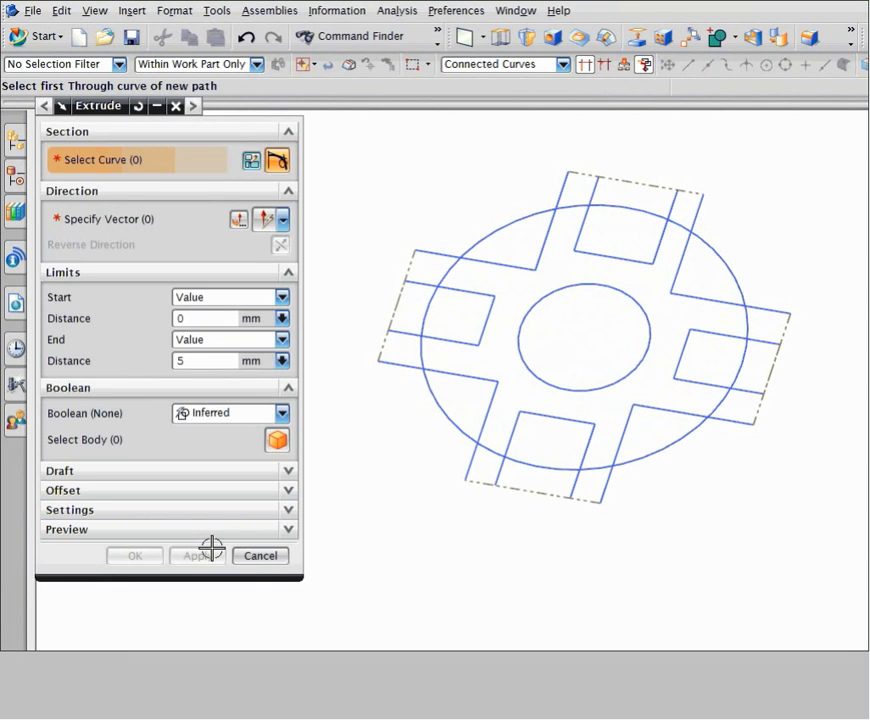
mouse_move(486, 264)
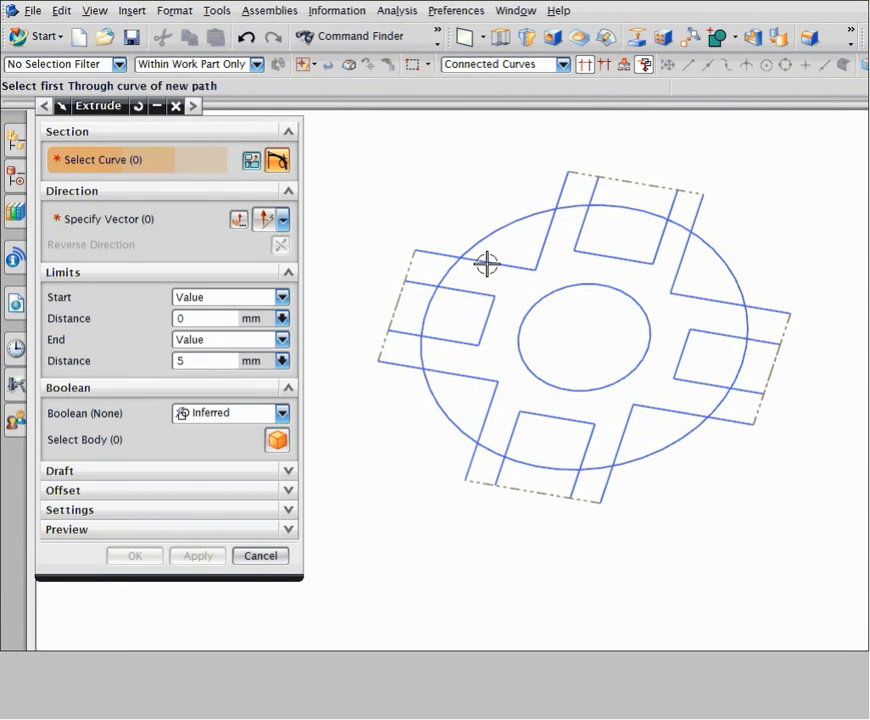
Step: Chain a new thirteen-curve path around the top notch and along the disc edge
click(490, 256)
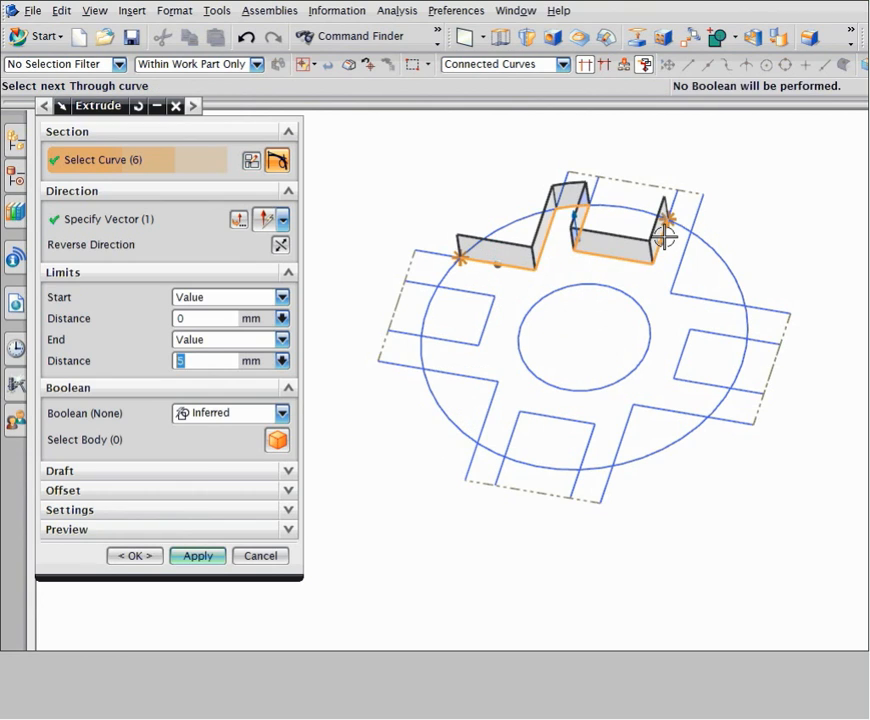
click(730, 300)
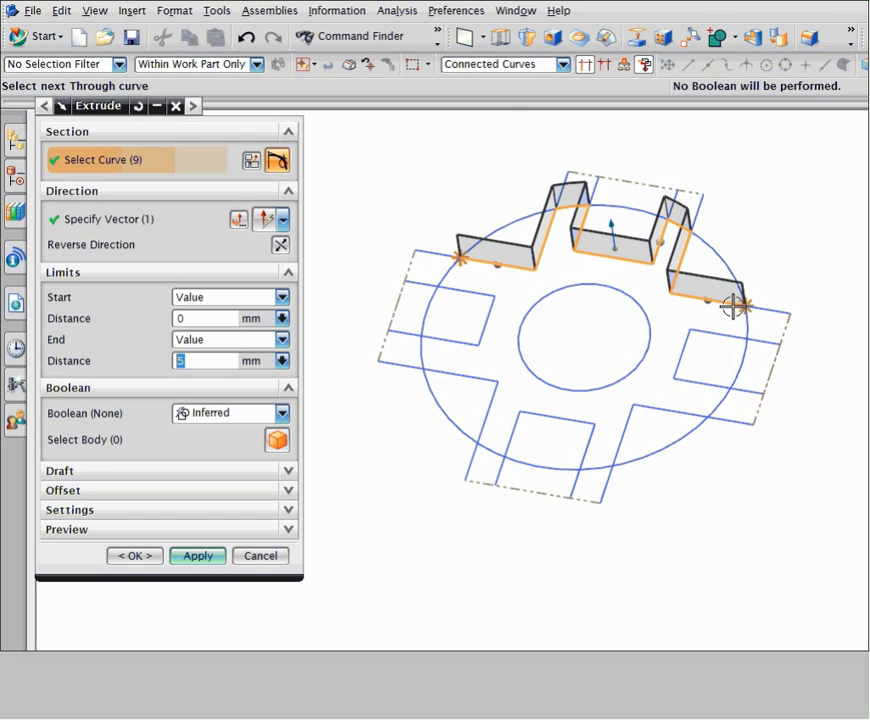
click(510, 448)
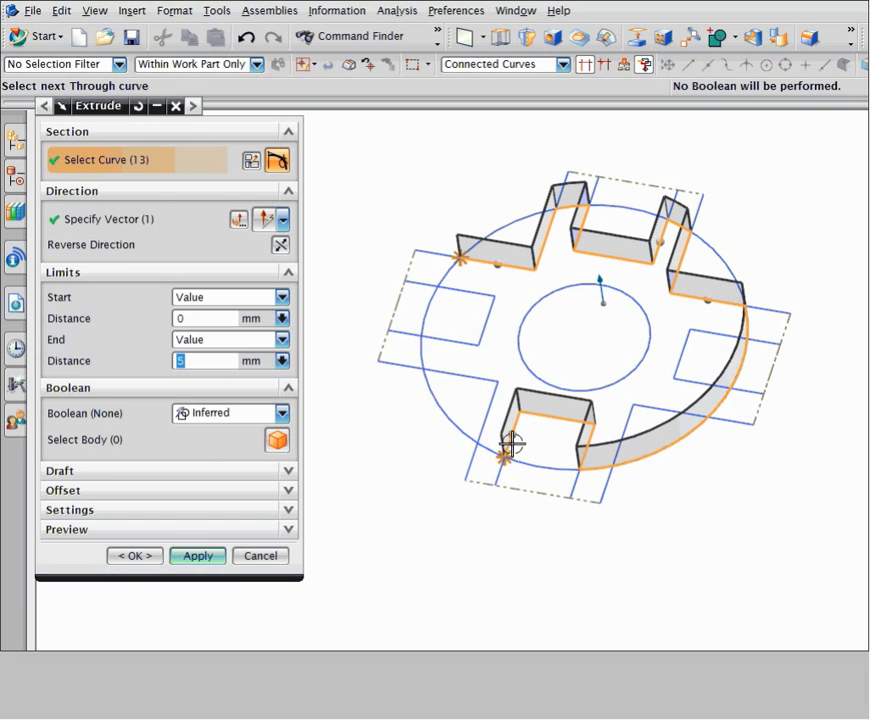
mouse_move(456, 264)
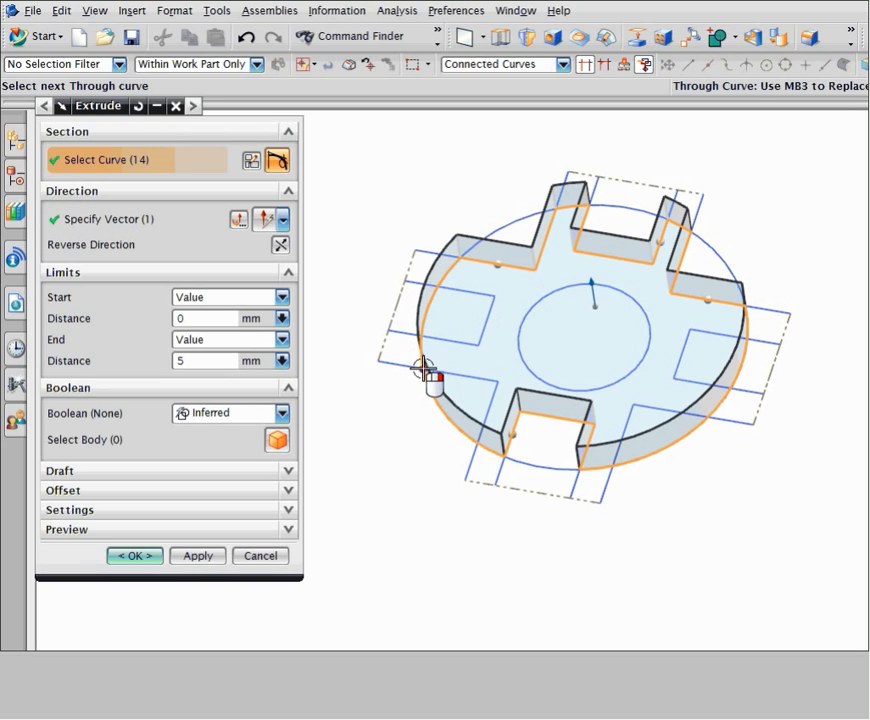
Step: Replace a through curve so the eighteen-curve path also cuts the left notch
right_click(430, 376)
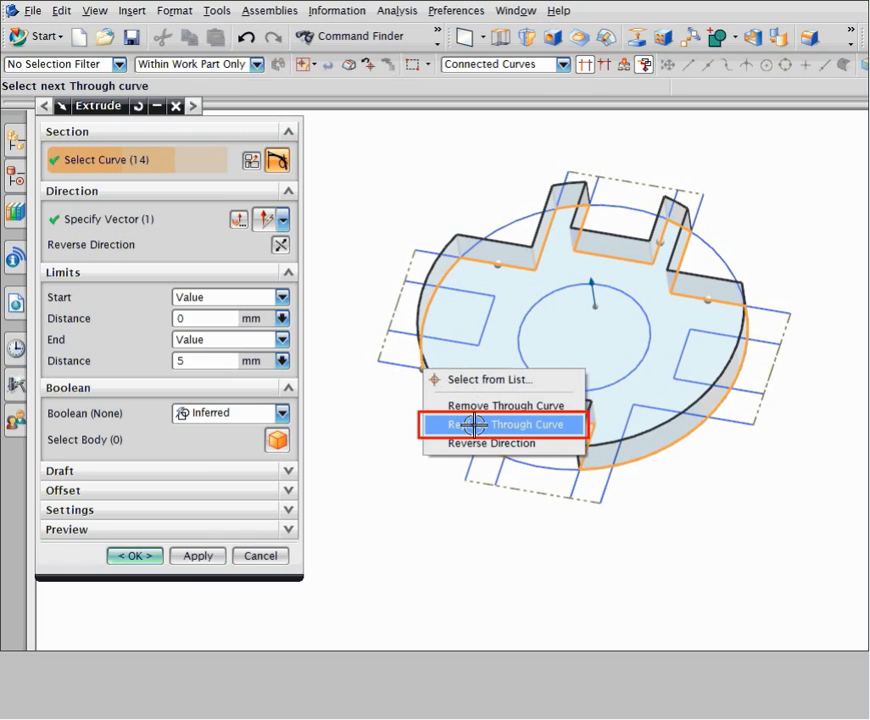
click(504, 424)
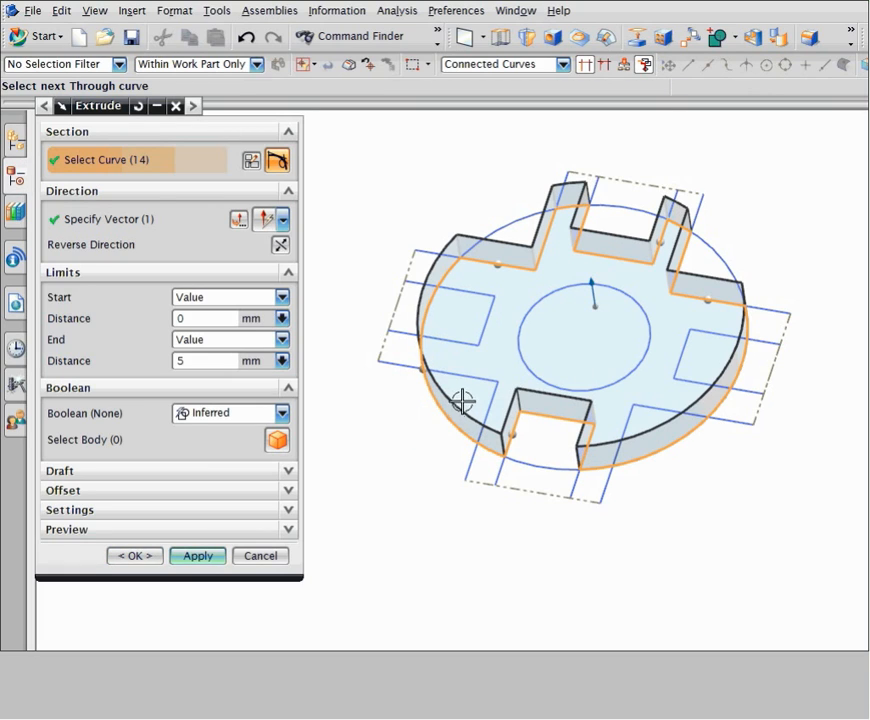
mouse_move(456, 302)
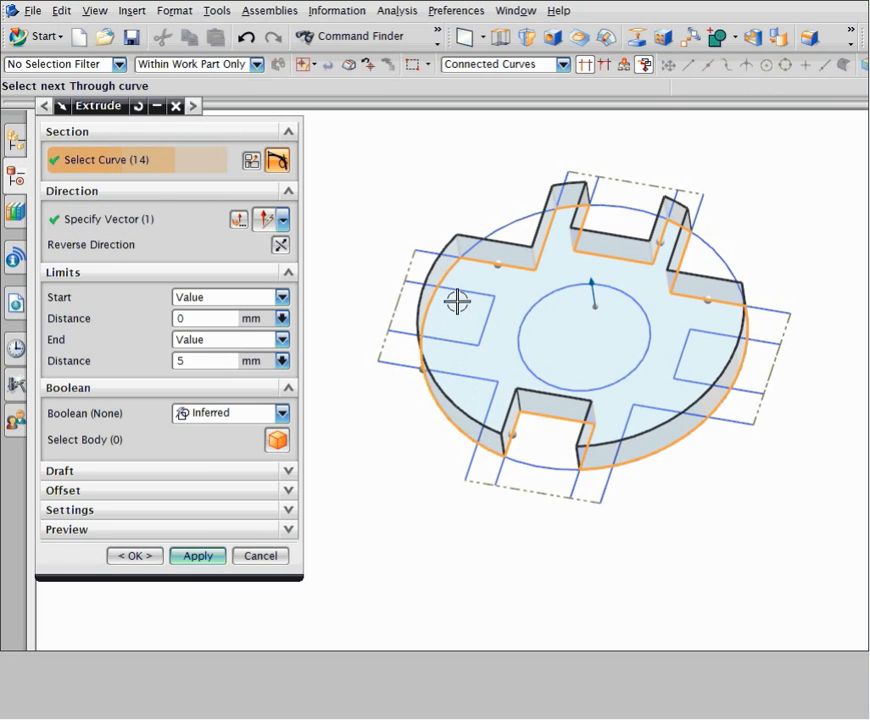
click(456, 296)
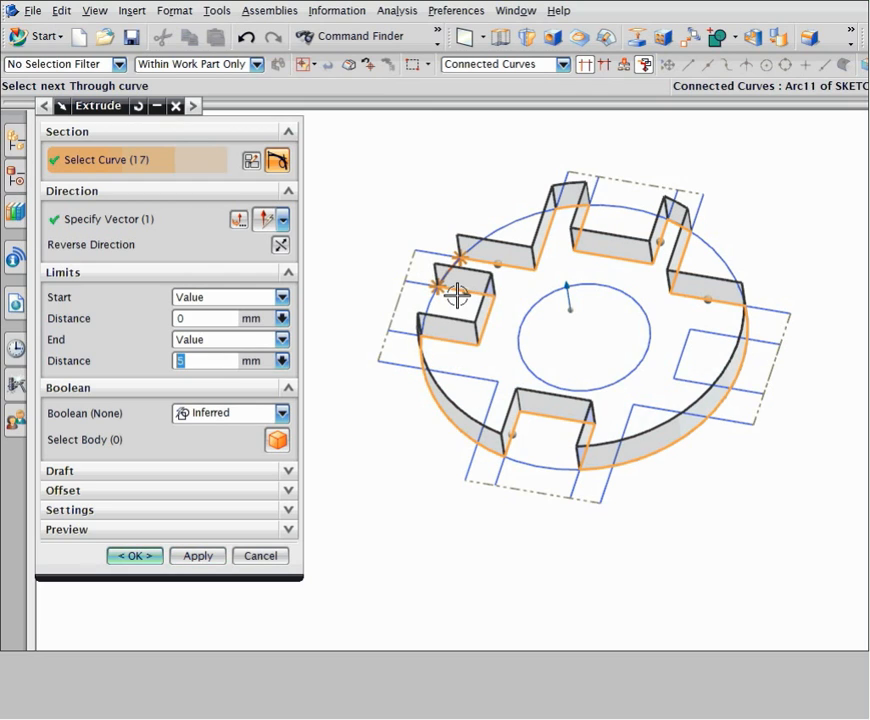
click(456, 296)
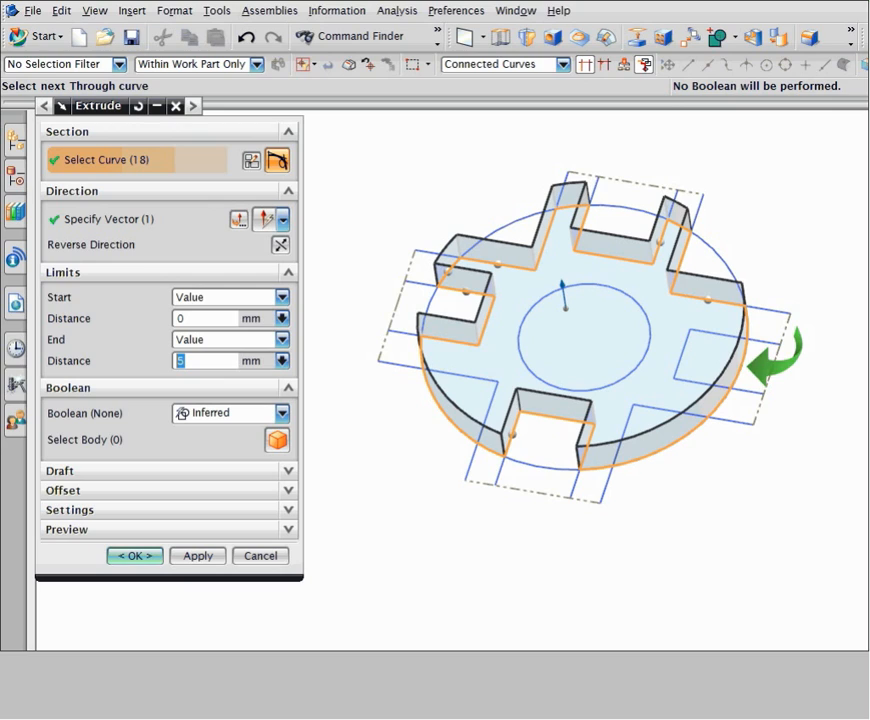
mouse_move(458, 264)
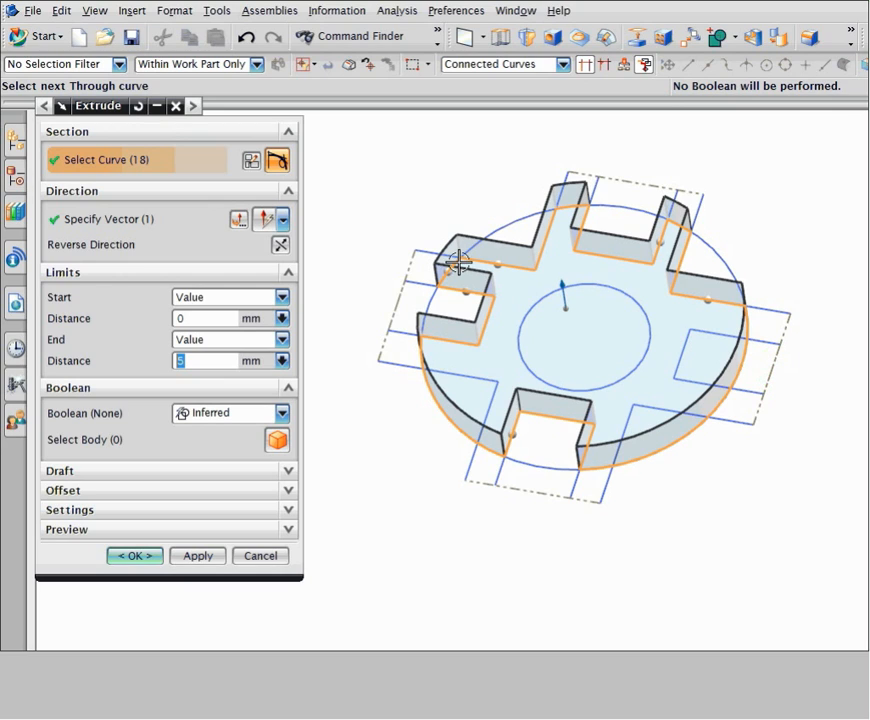
mouse_move(740, 376)
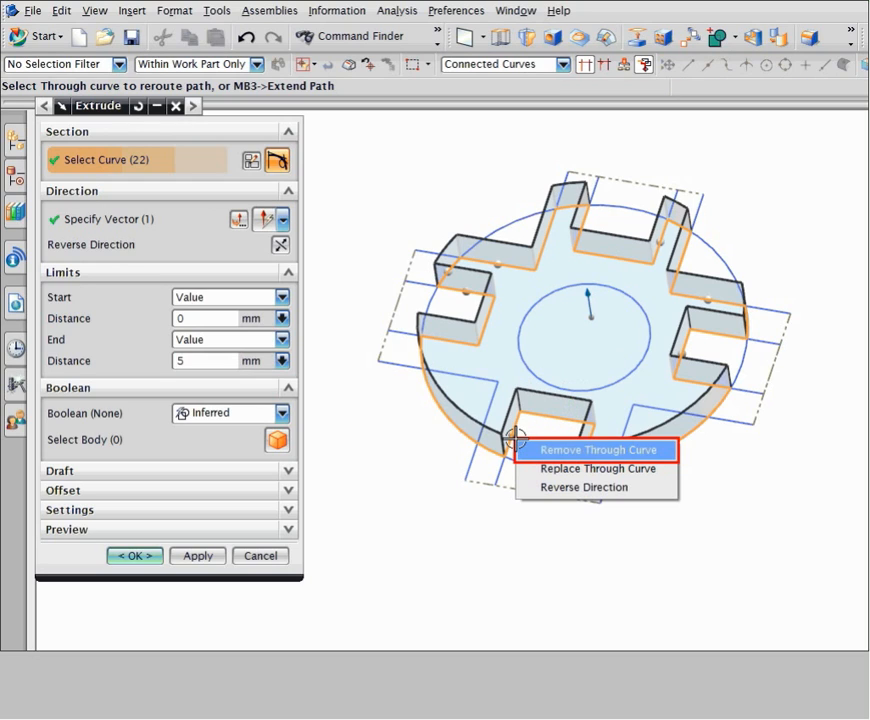
mouse_move(536, 446)
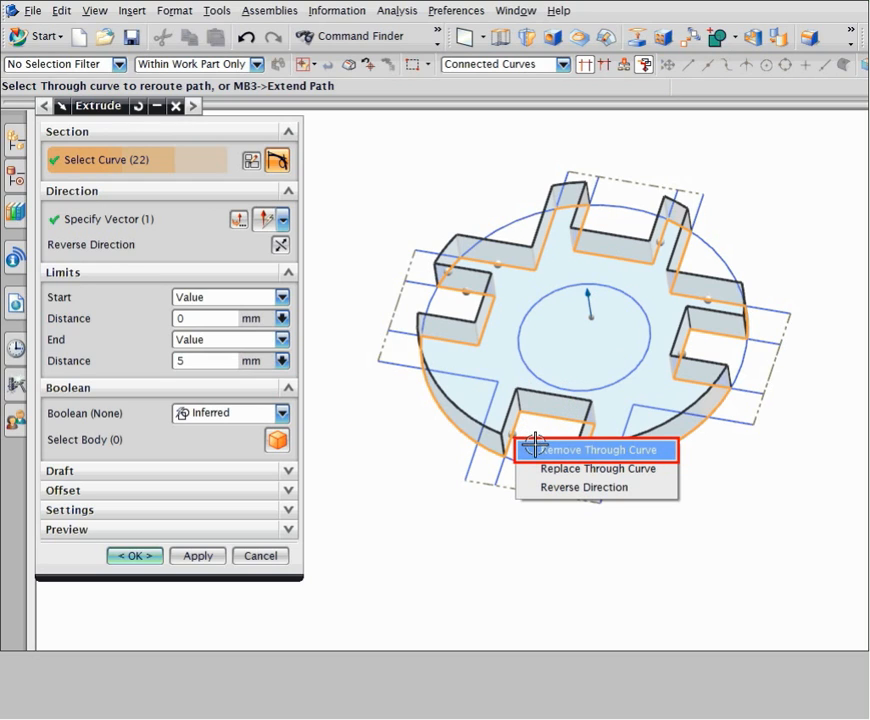
Step: Remove a through curve, bringing the section from 22 back to 18 curves
click(592, 450)
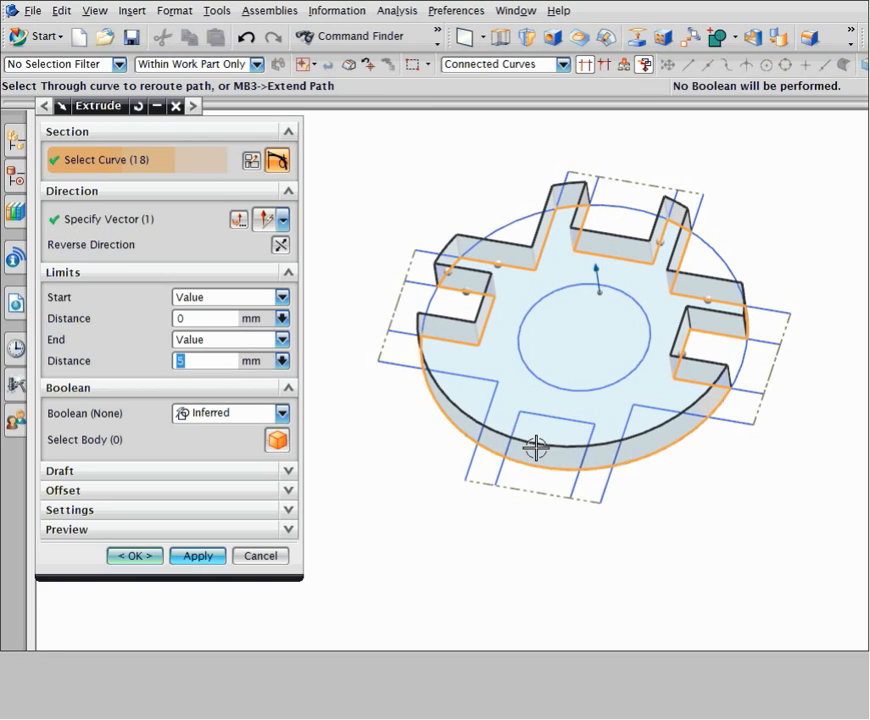